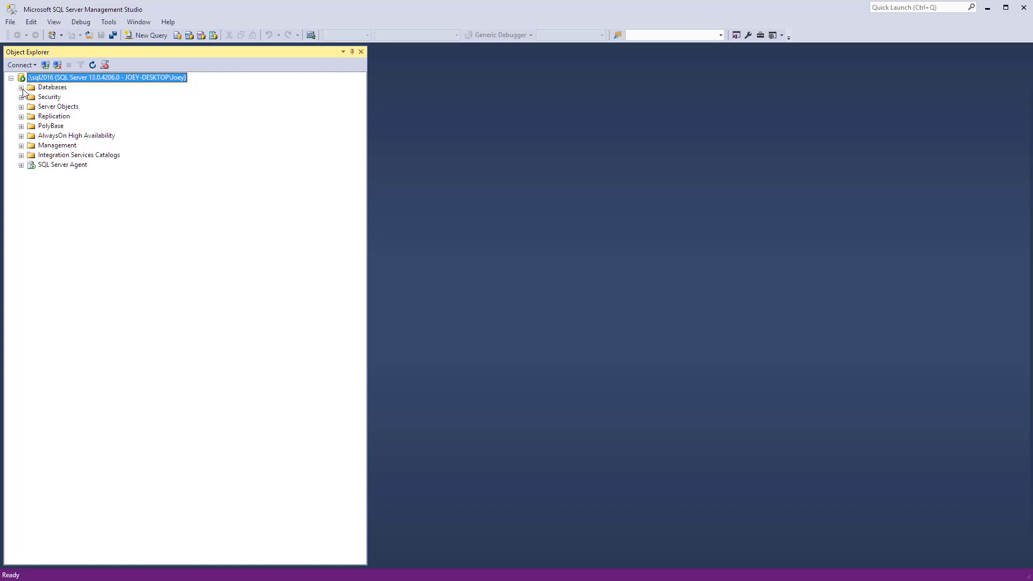
Expand Databases, WideWorldImporters and Tables, and select the Application.People table.
click(22, 87)
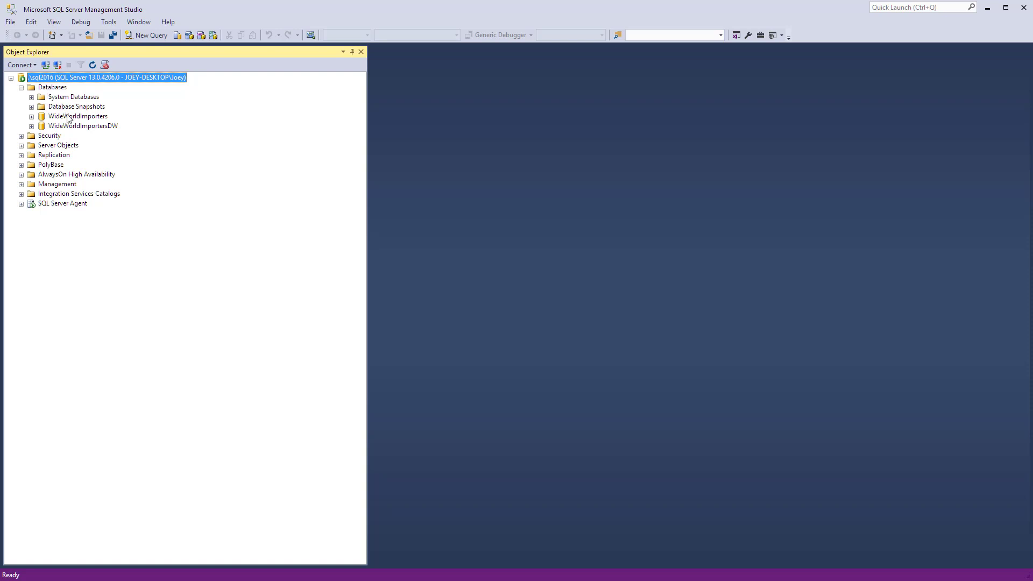
mouse_move(138, 122)
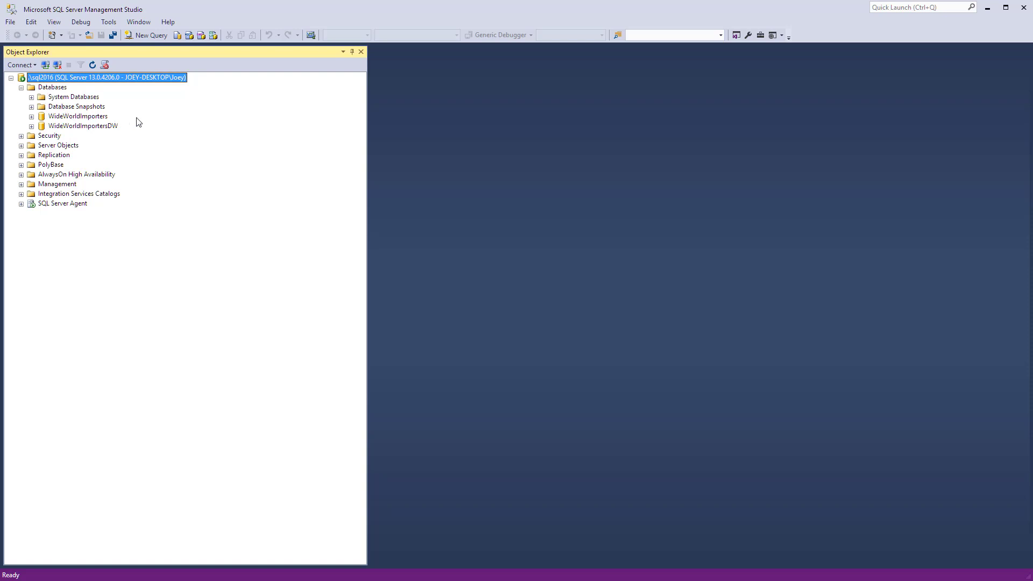
click(31, 116)
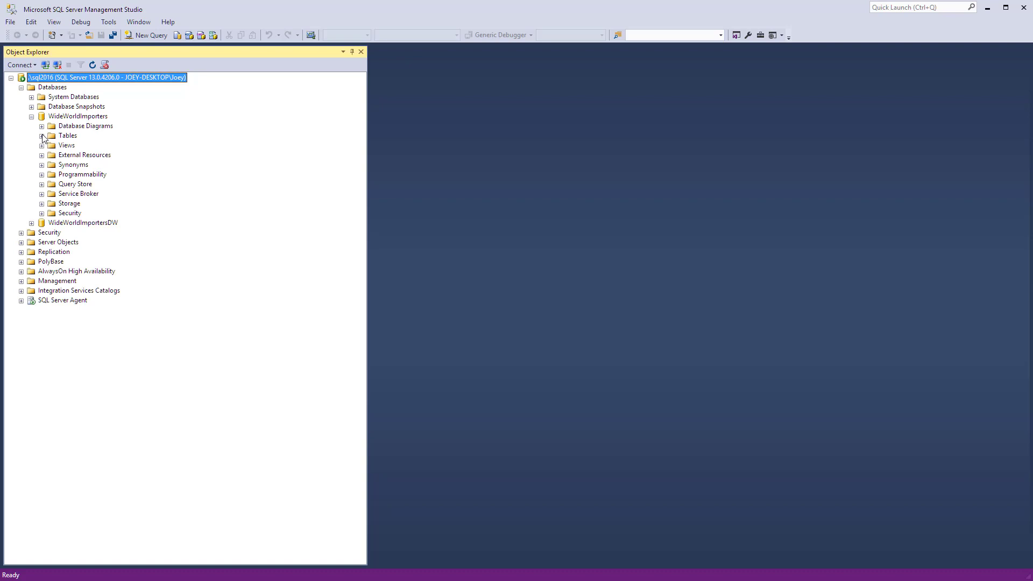
click(41, 135)
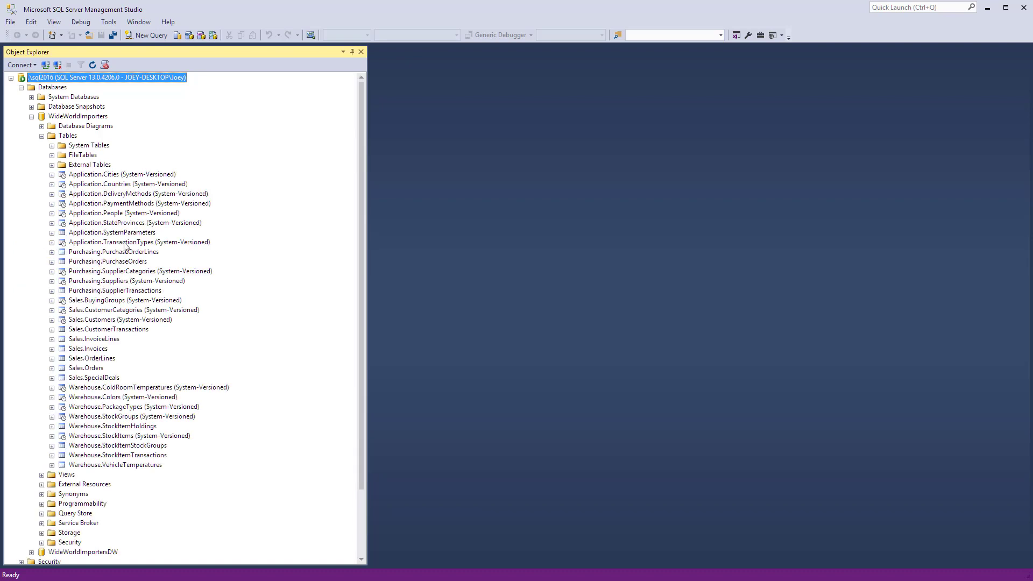
click(123, 213)
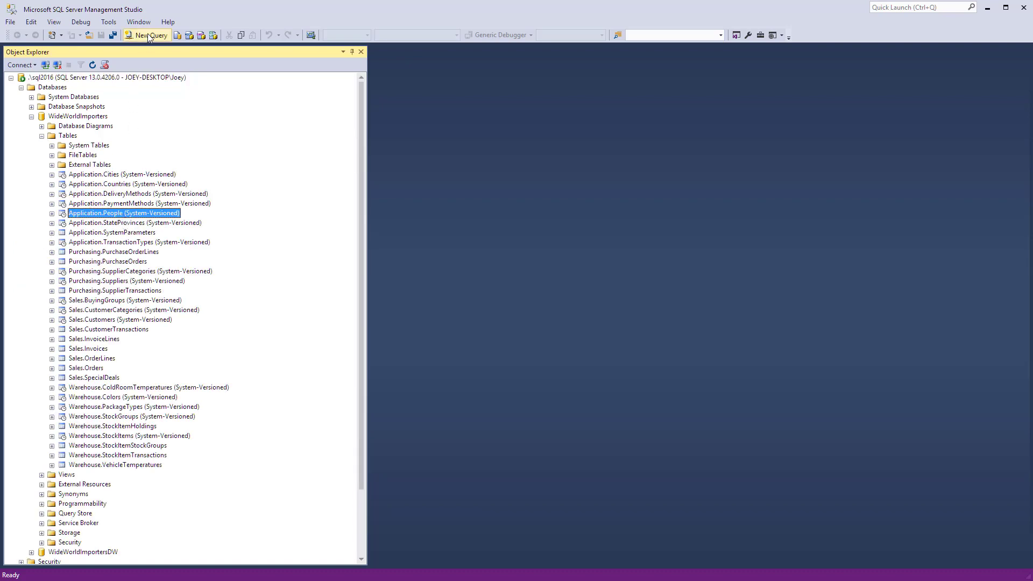
Run SELECT * FROM [Application].[People] in a new query window, returning 1111 rows.
click(147, 35)
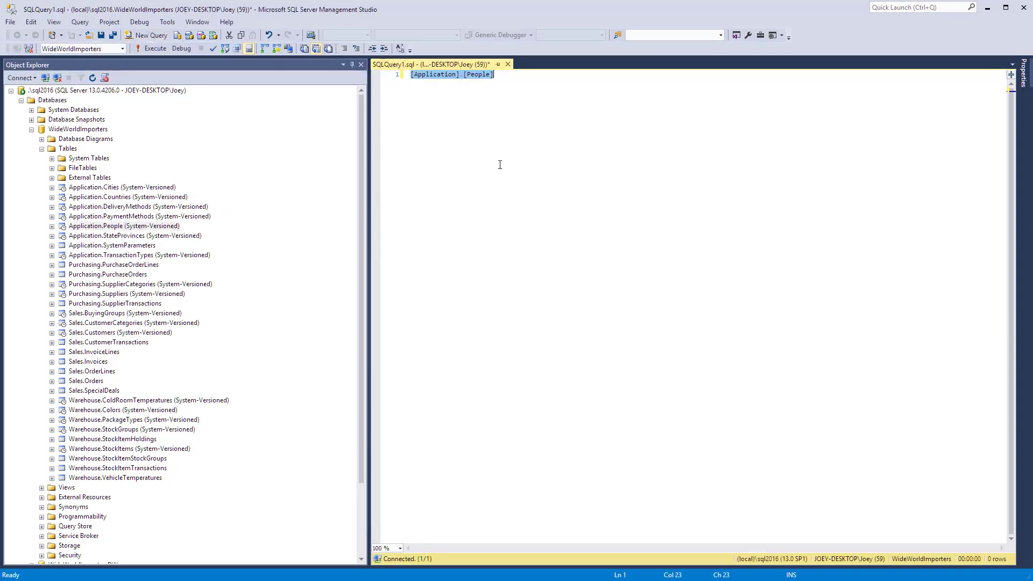
text(select * from)
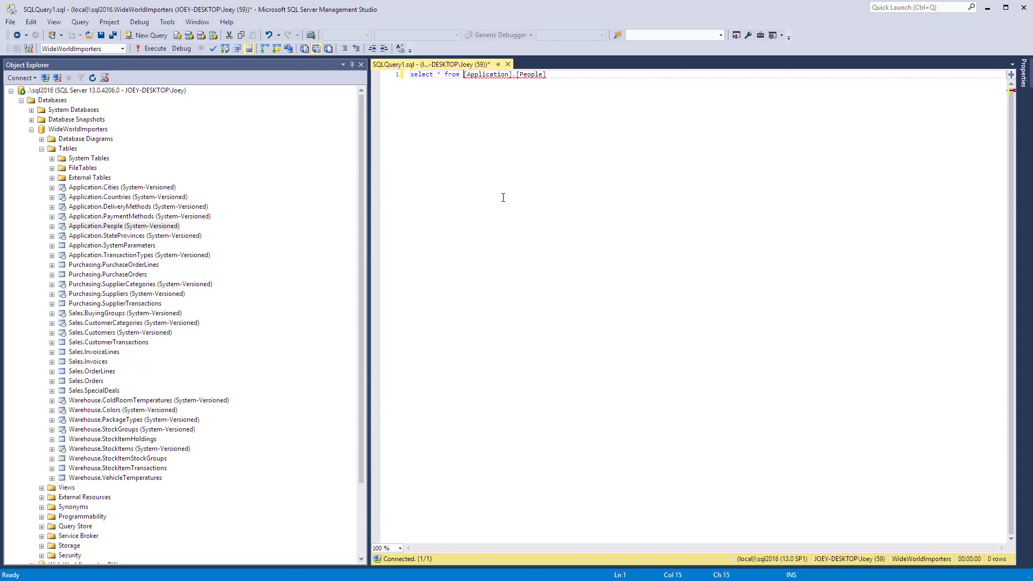
click(156, 48)
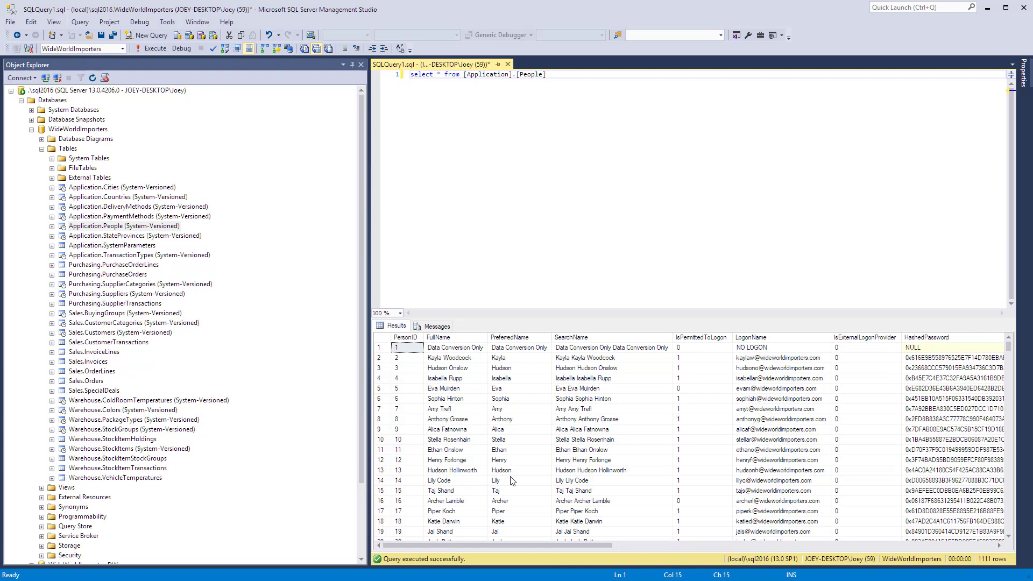
mouse_move(496, 258)
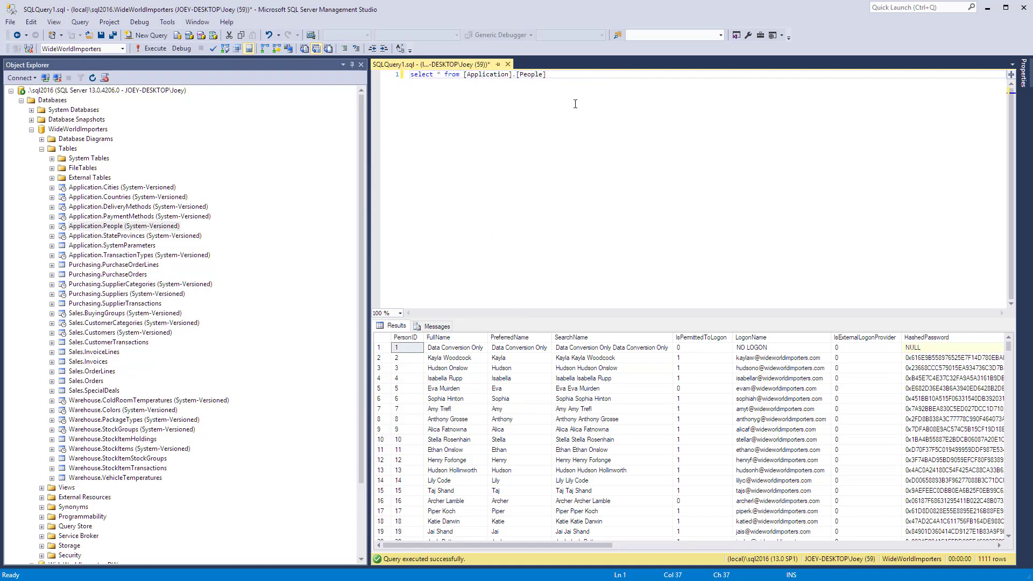
Add WHERE PersonID BETWEEN 1 AND 5 and rerun the query, returning 5 rows.
text(where)
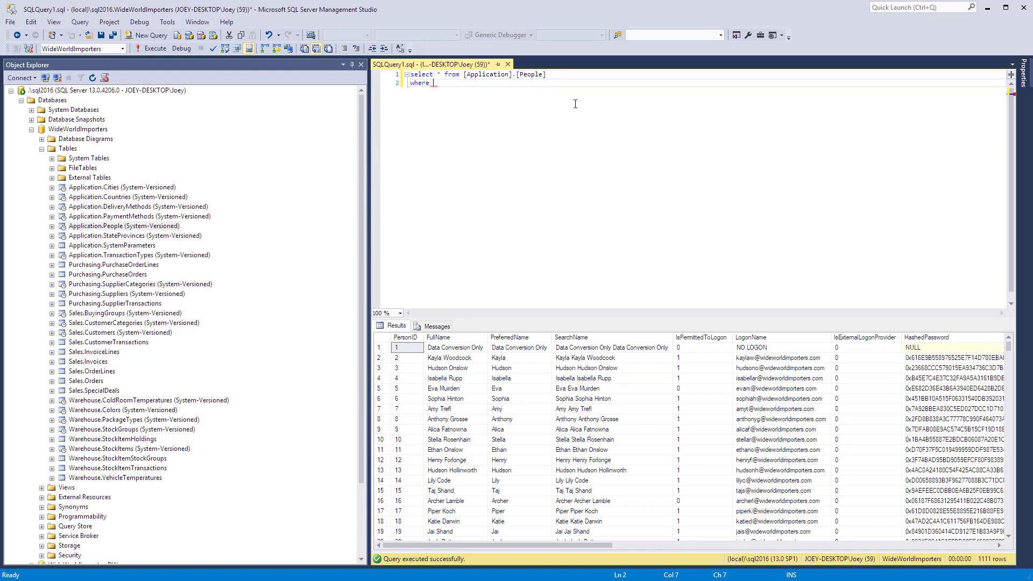
text(PersonID)
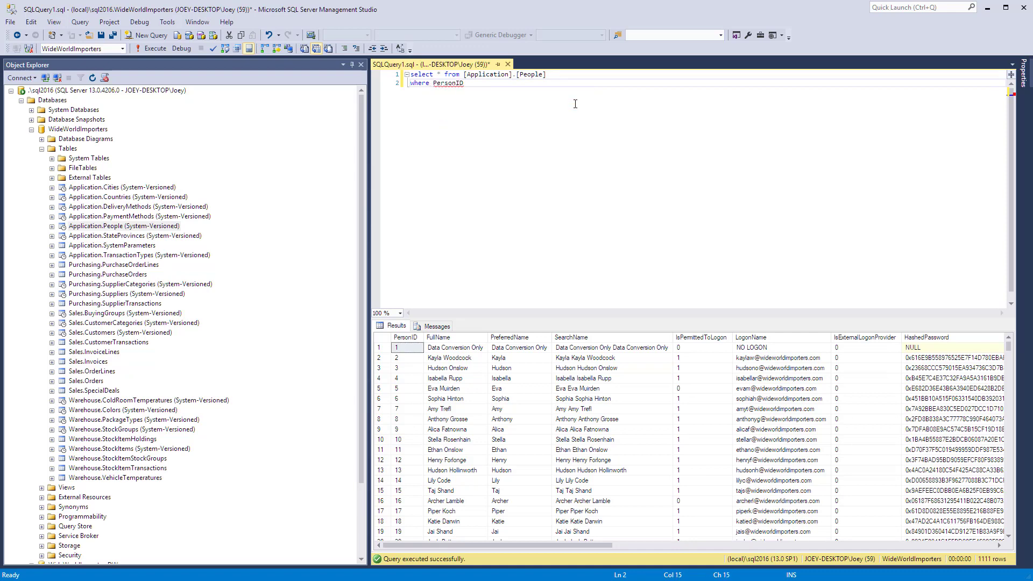
text(between 1)
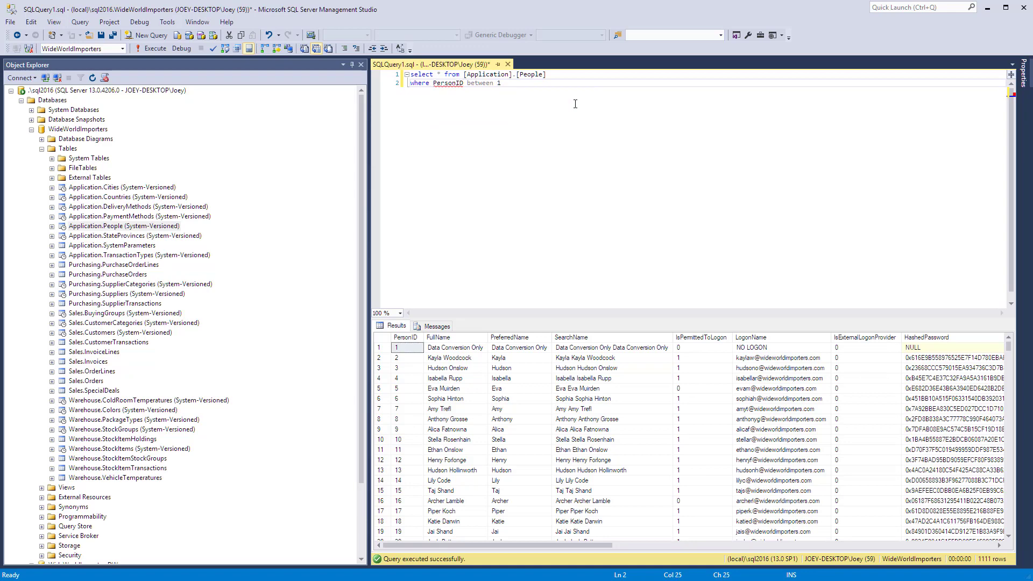
text(and 5)
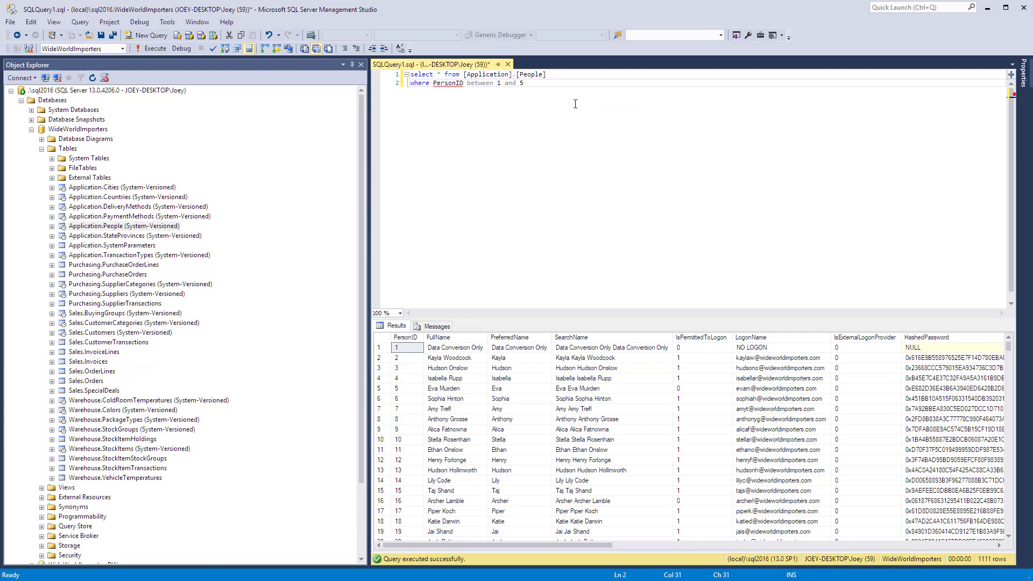
click(161, 48)
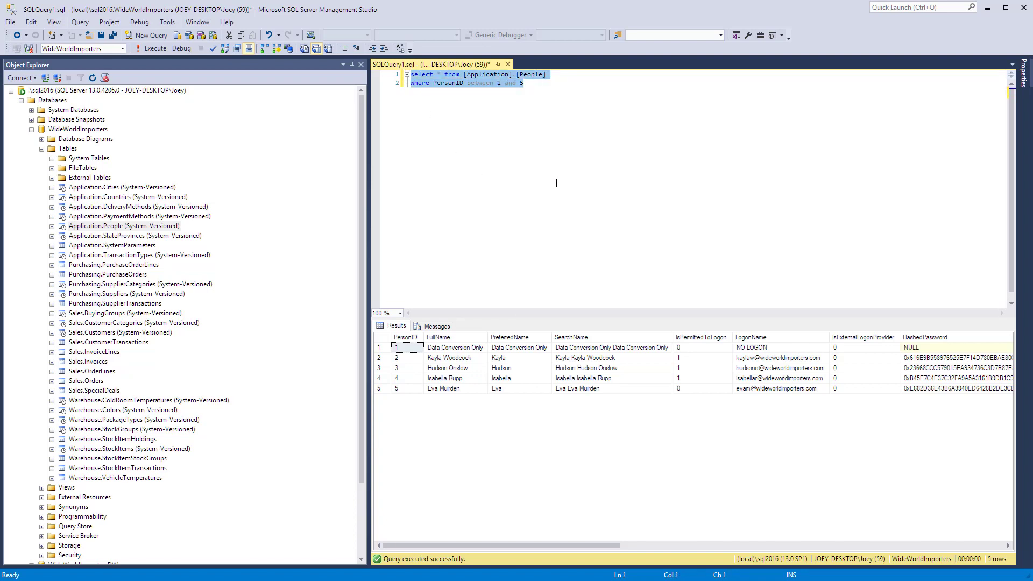
mouse_move(568, 131)
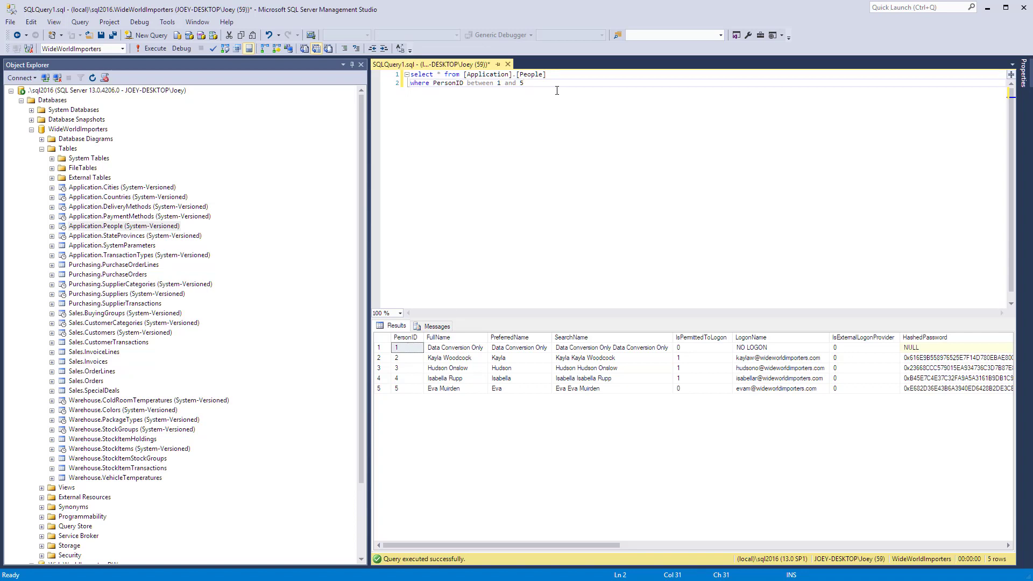
Append UNION ALL with an identical PersonID 1–5 SELECT, run it, and highlight the repeated PersonIDs.
key(enter)
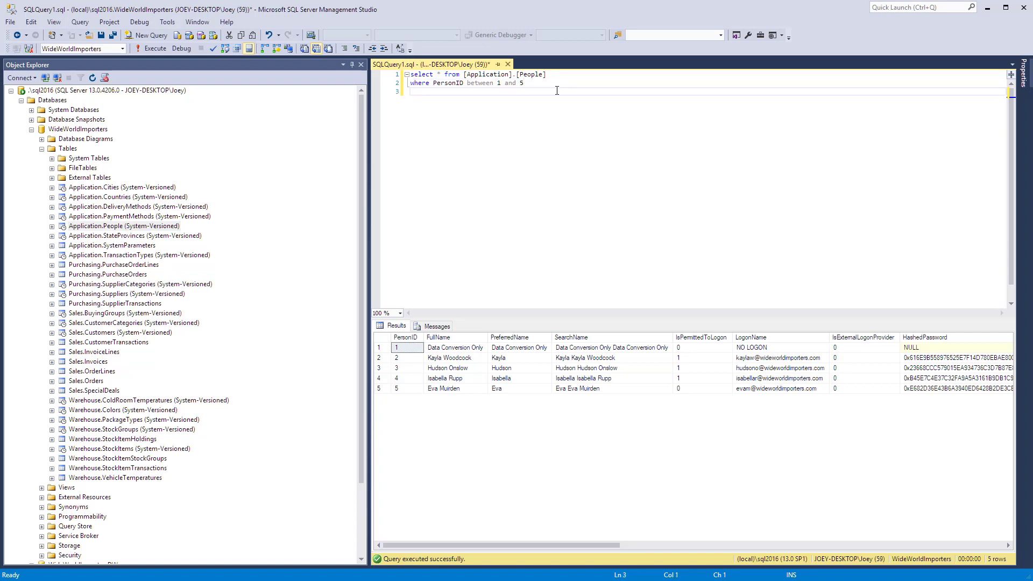
text(union all)
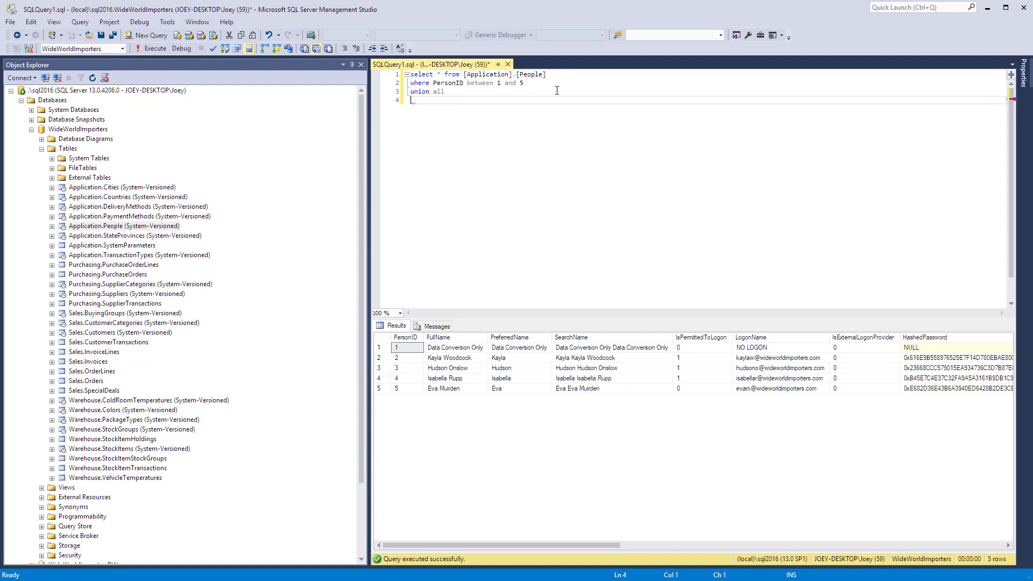
text(select * from [Application].[People])
text(where PersonID between 1 and 5)
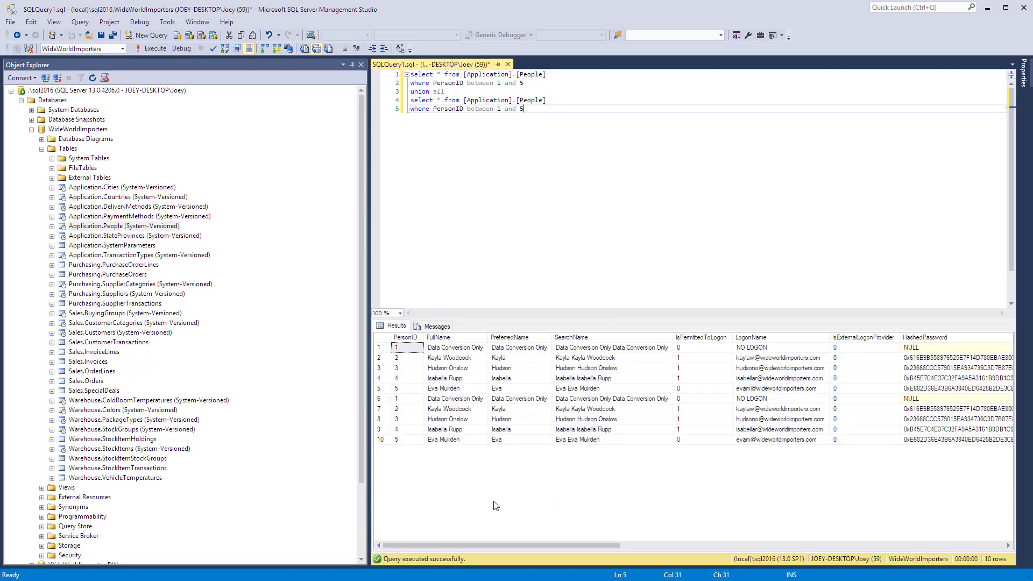
mouse_move(420, 452)
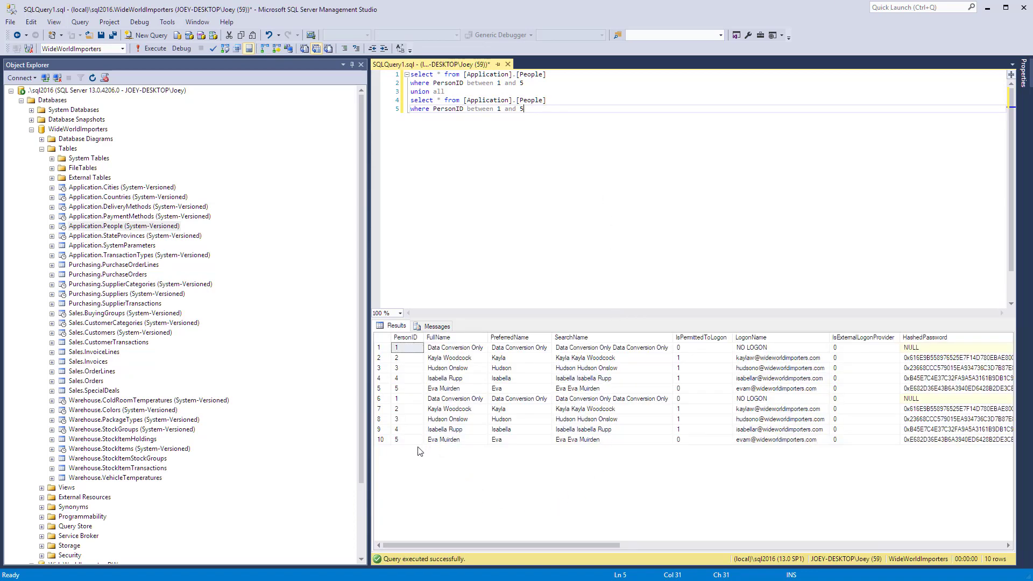
click(405, 347)
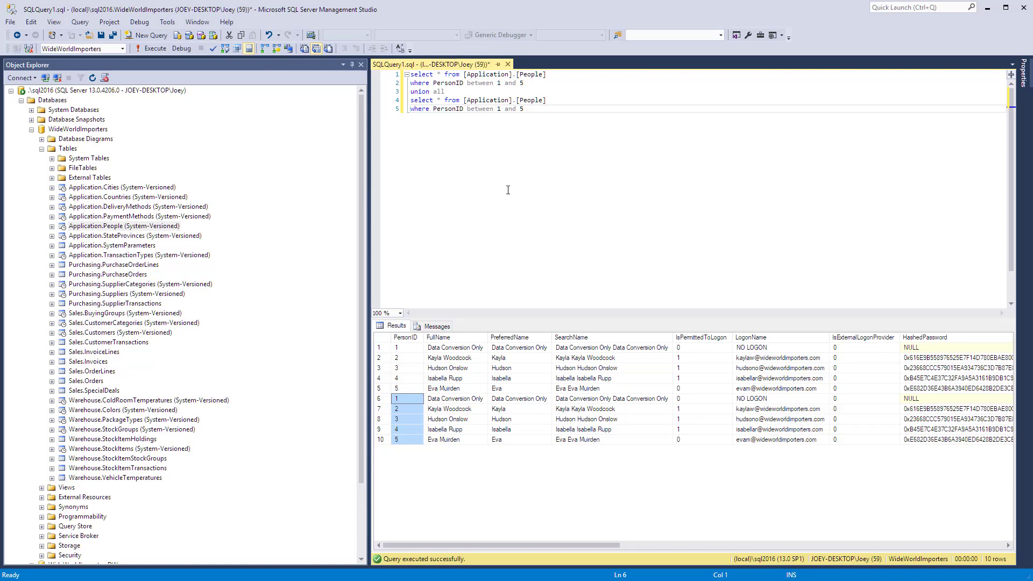
drag(466, 109, 522, 109)
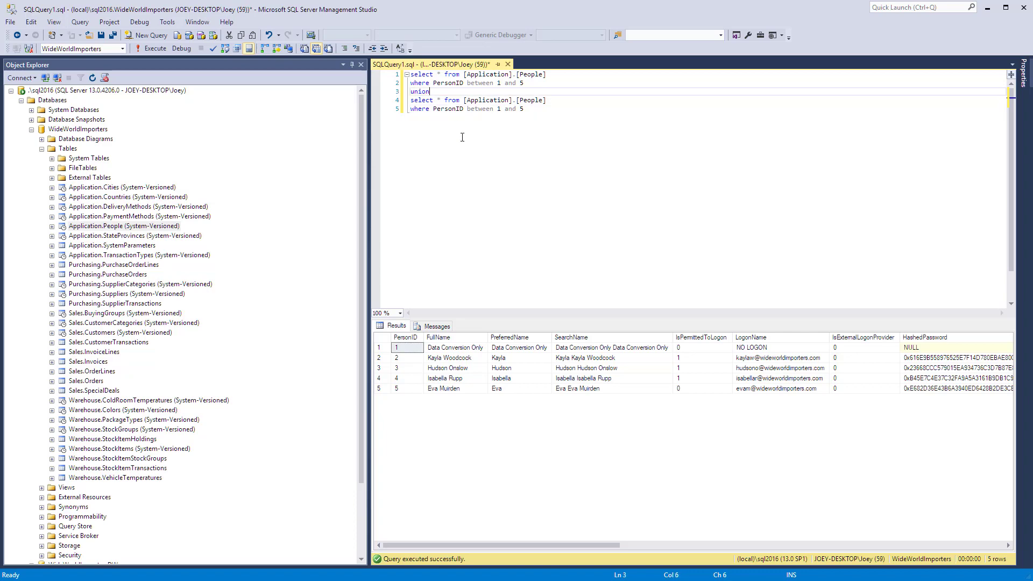
Restore ALL after UNION in the combined People query.
text(all)
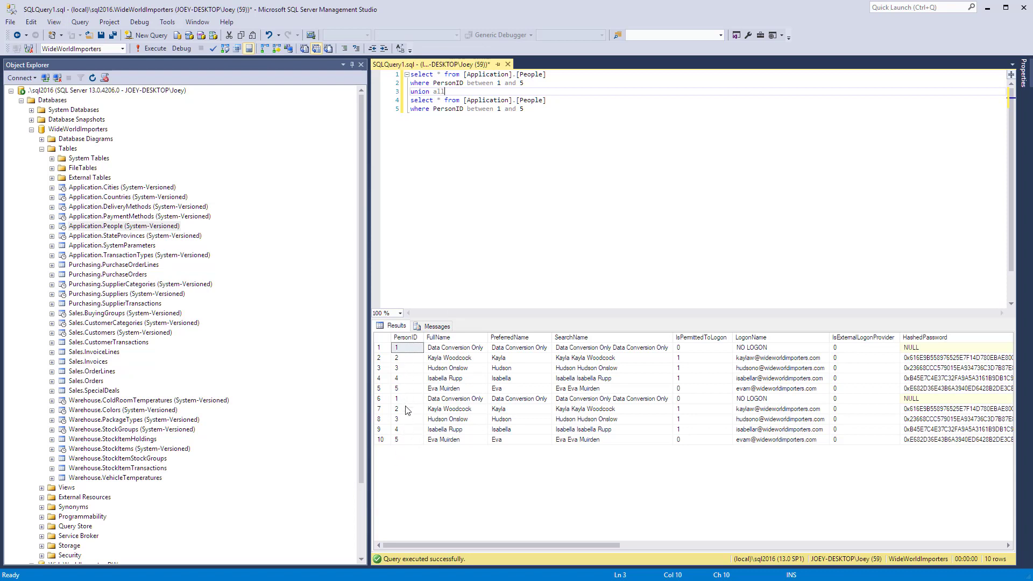
Select a PersonID cell among the duplicated rows of the UNION ALL results.
click(522, 109)
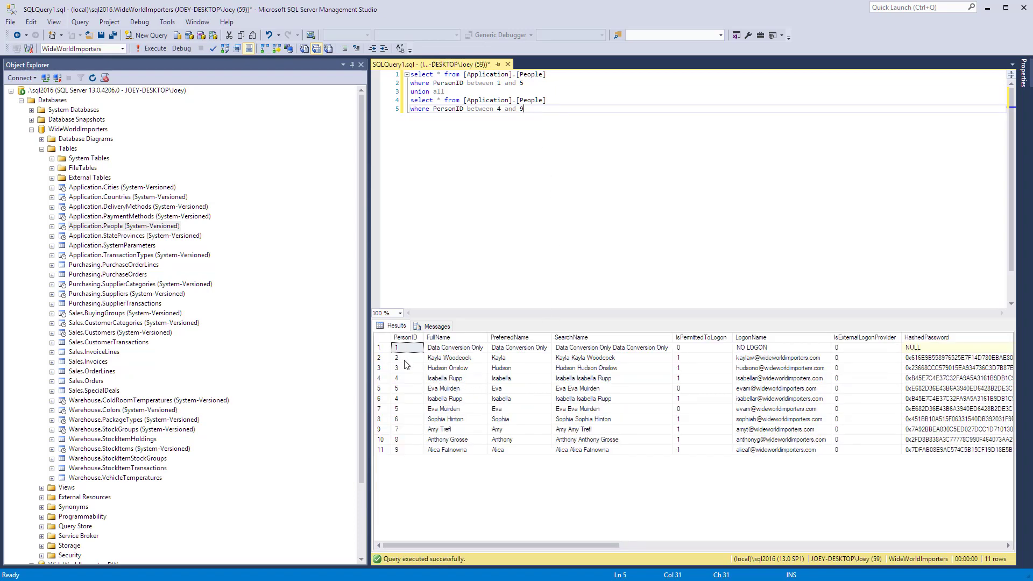
Set the second SELECT to PersonID 4–9, run it, and highlight overlapping PersonIDs 4 and 5.
click(404, 388)
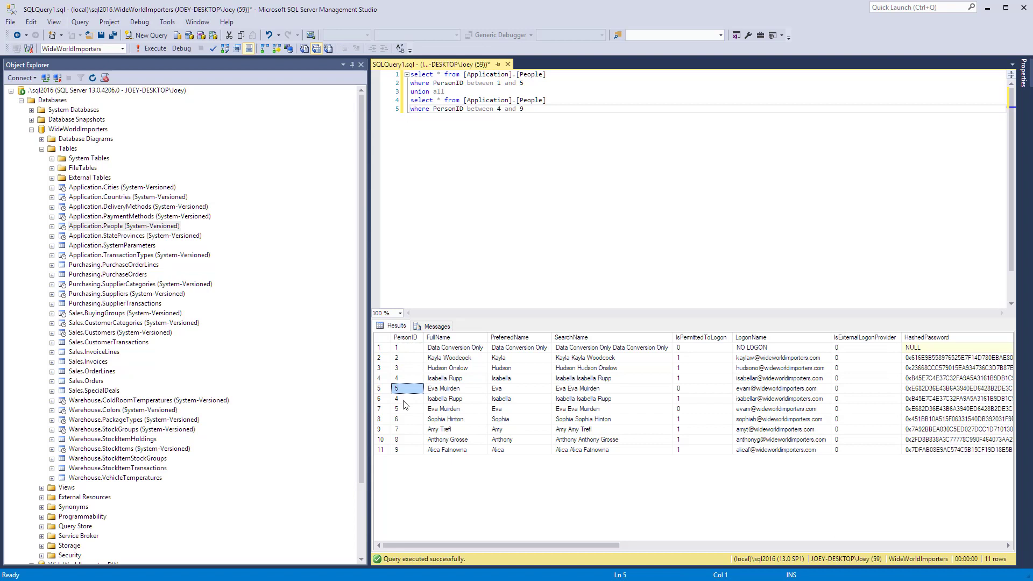
click(405, 439)
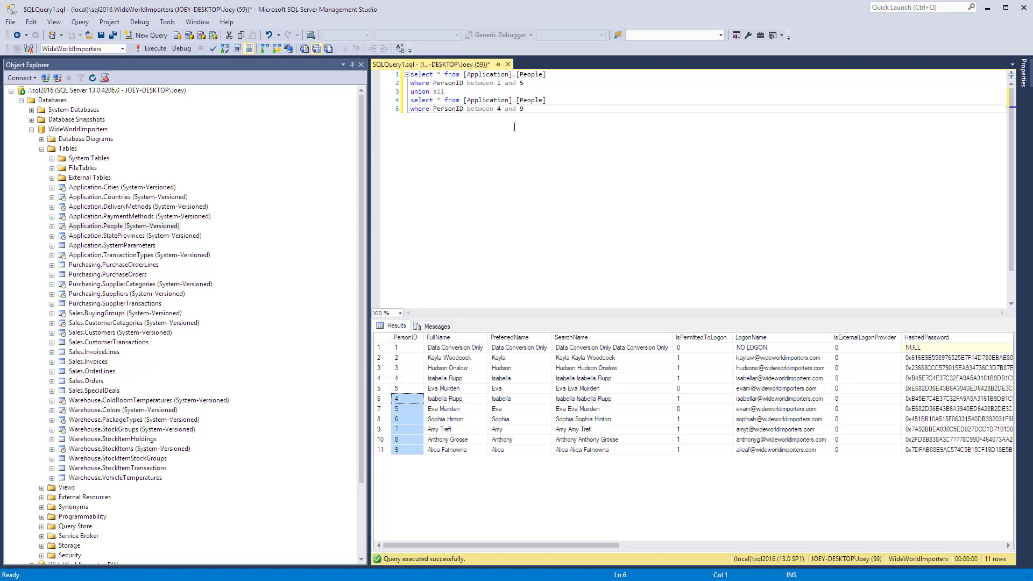
drag(408, 100, 523, 109)
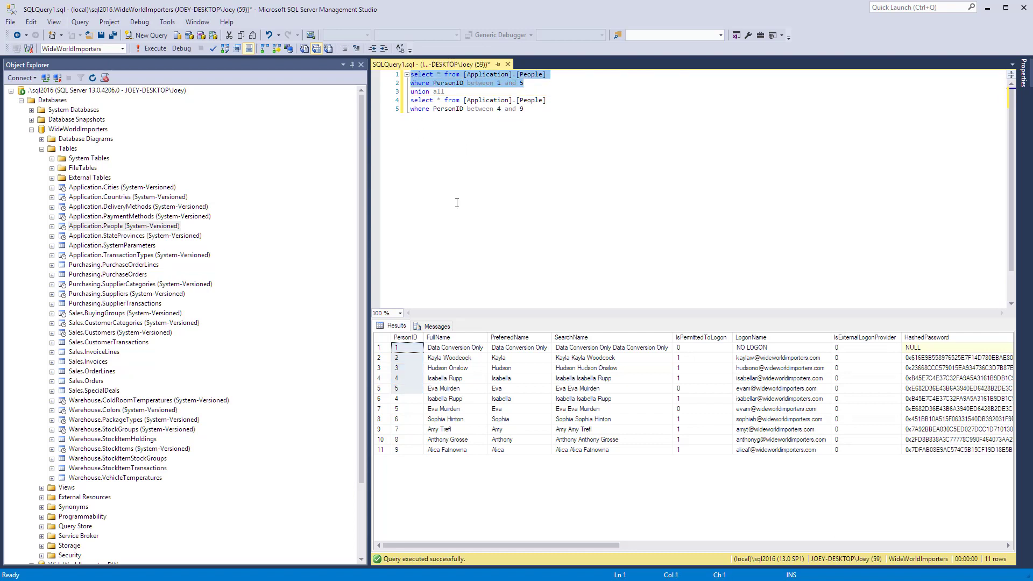
click(404, 379)
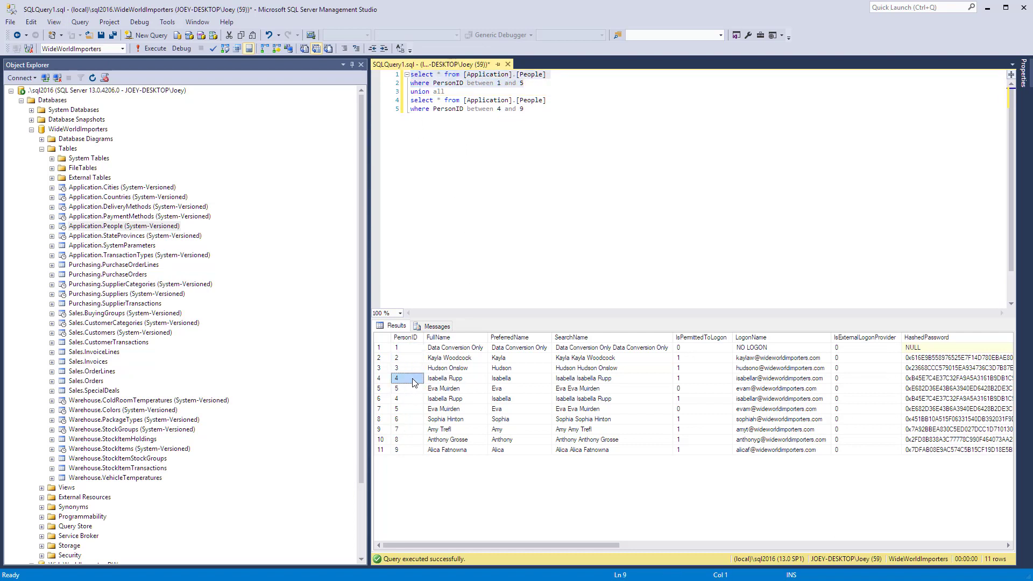
click(405, 408)
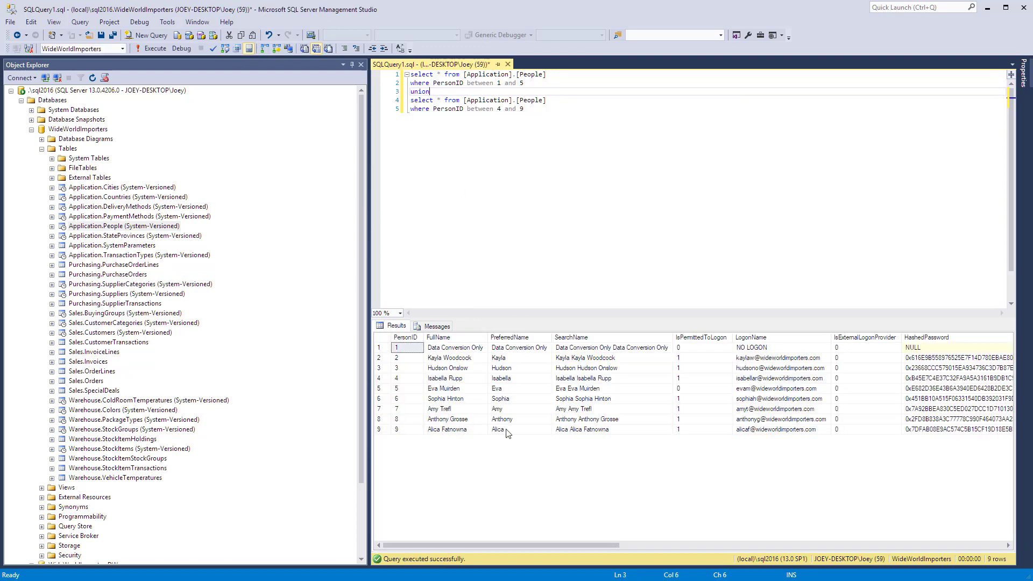
Select PersonIDs 4 and 5, now listed once in the 9-row UNION result.
click(405, 378)
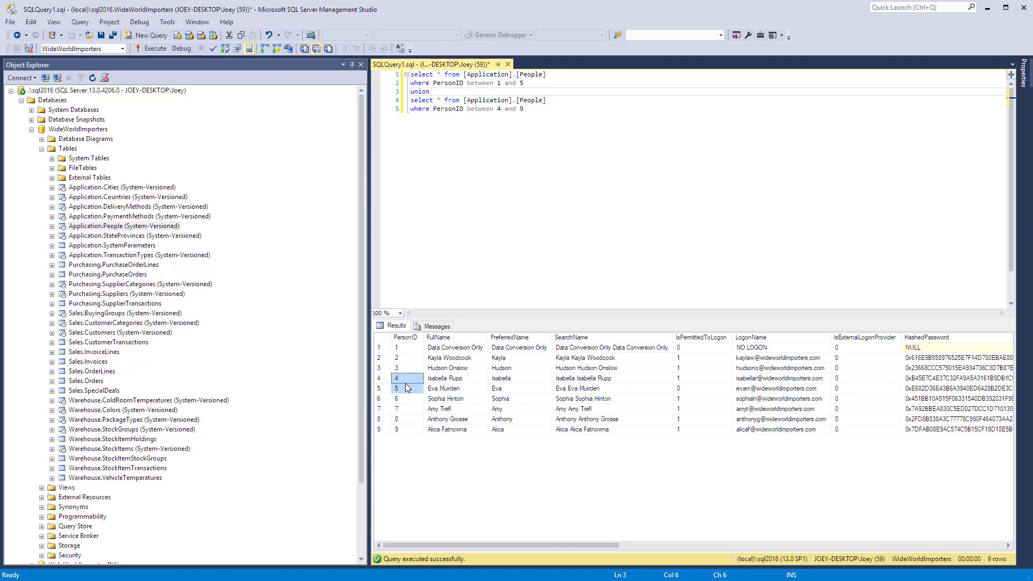